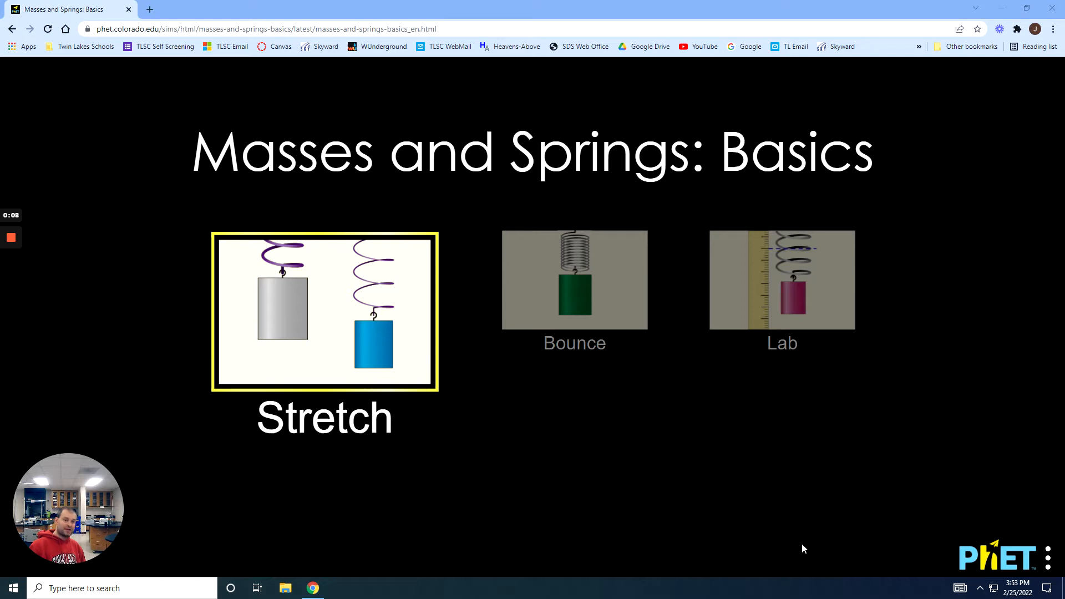
mouse_move(297, 187)
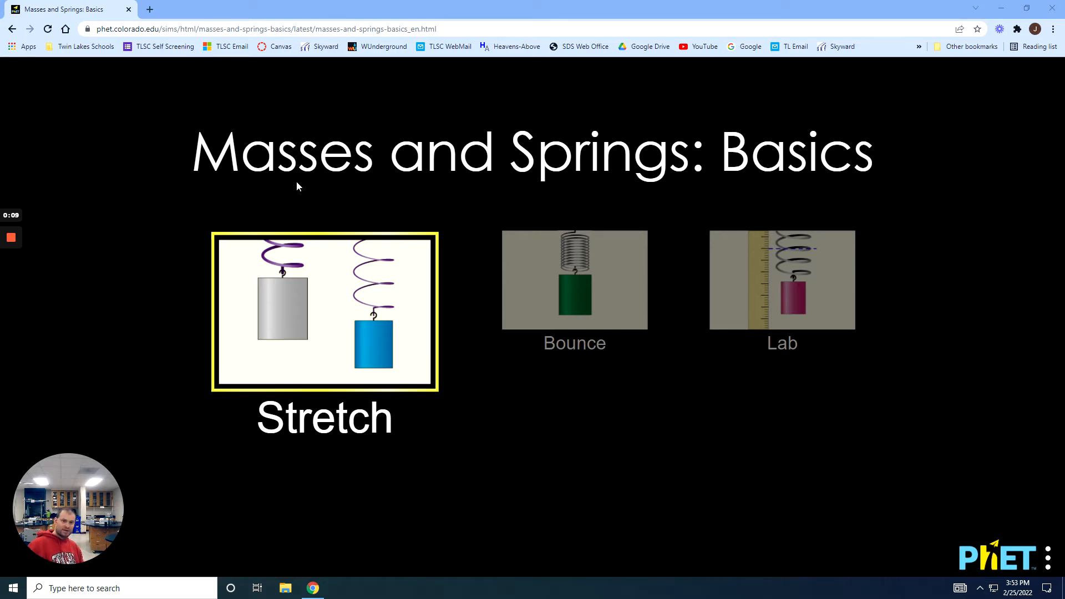
mouse_move(311, 186)
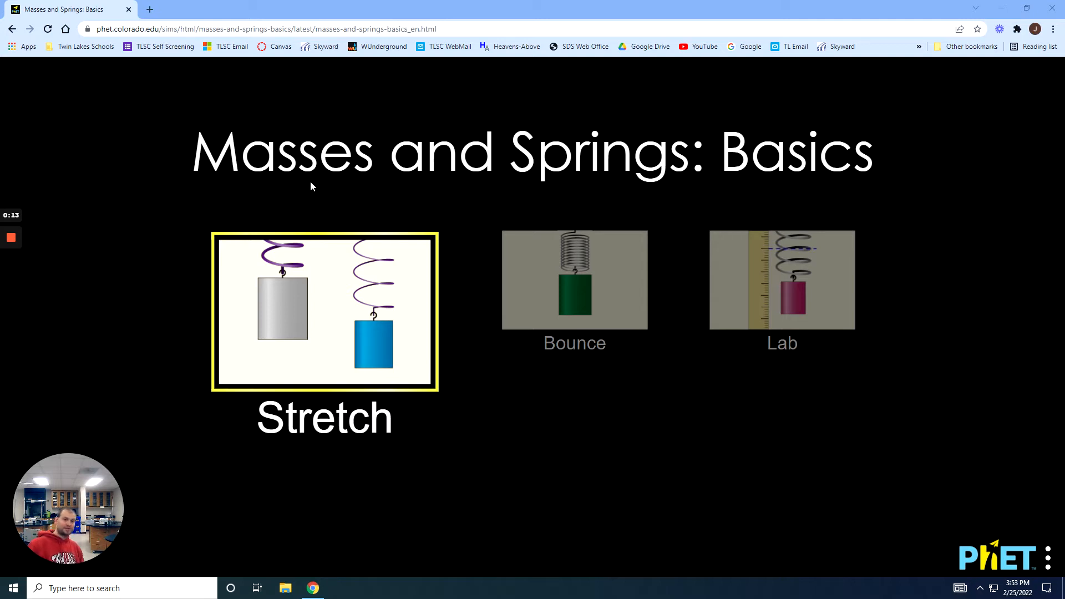
mouse_move(329, 304)
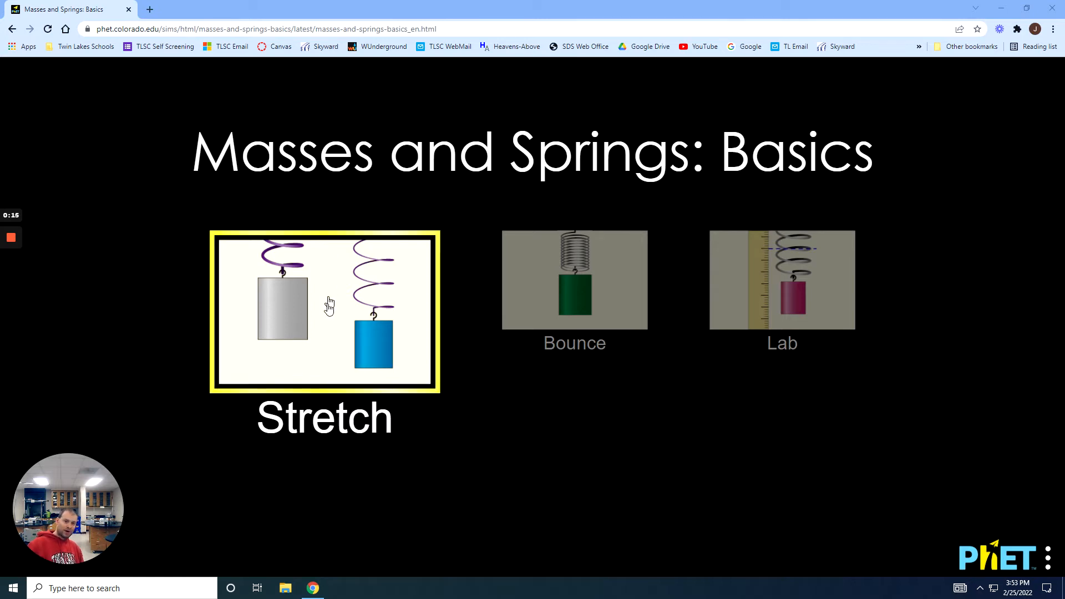
mouse_move(329, 338)
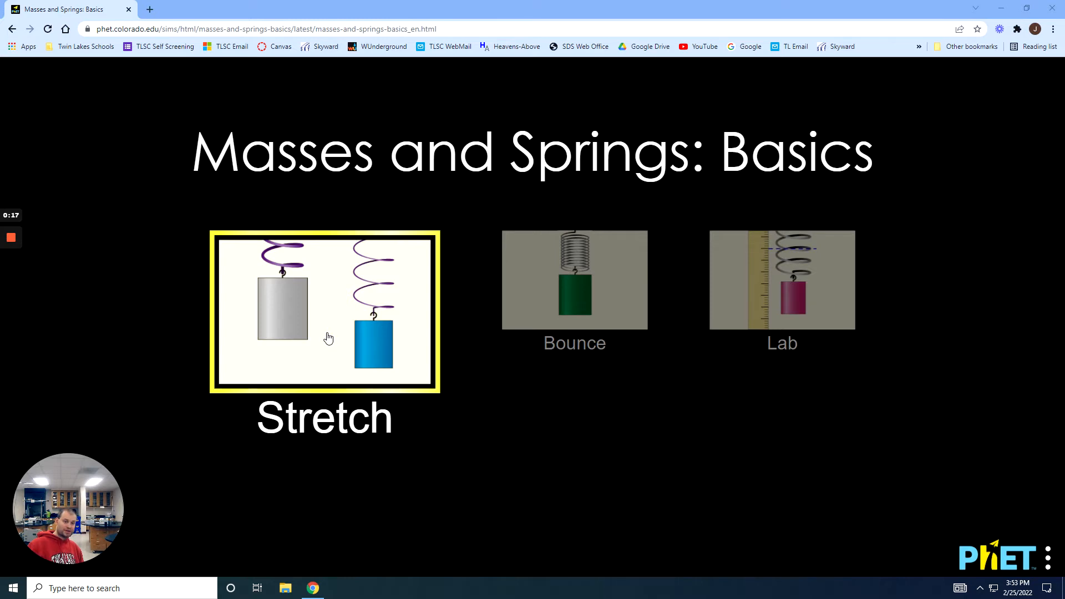
On the Stretch screen, make spring 1 weakest and show unstretched-length and resting-position lines
click(324, 312)
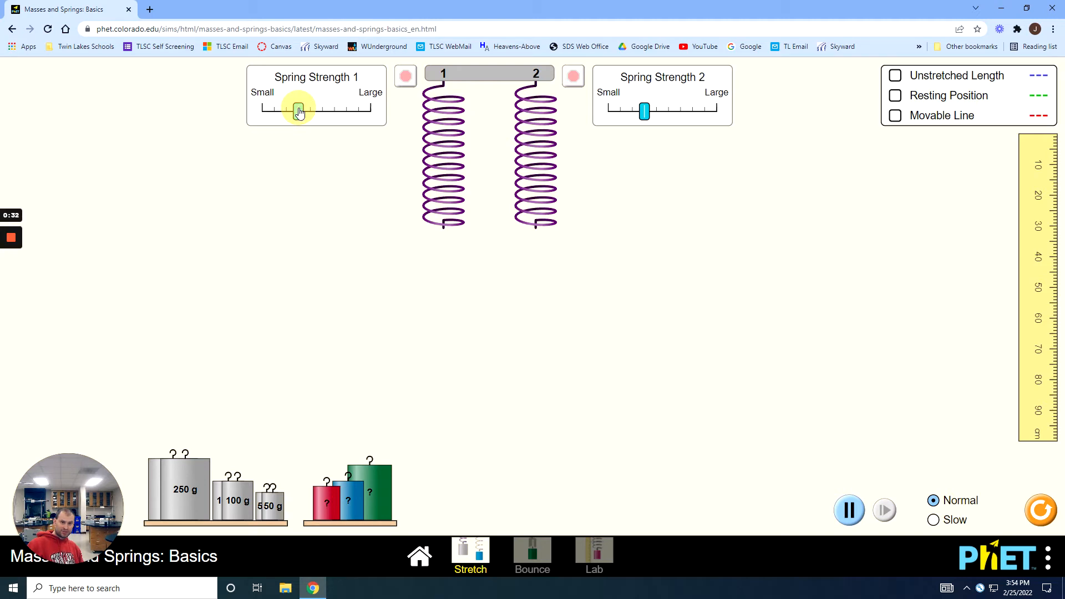
drag(299, 111, 258, 111)
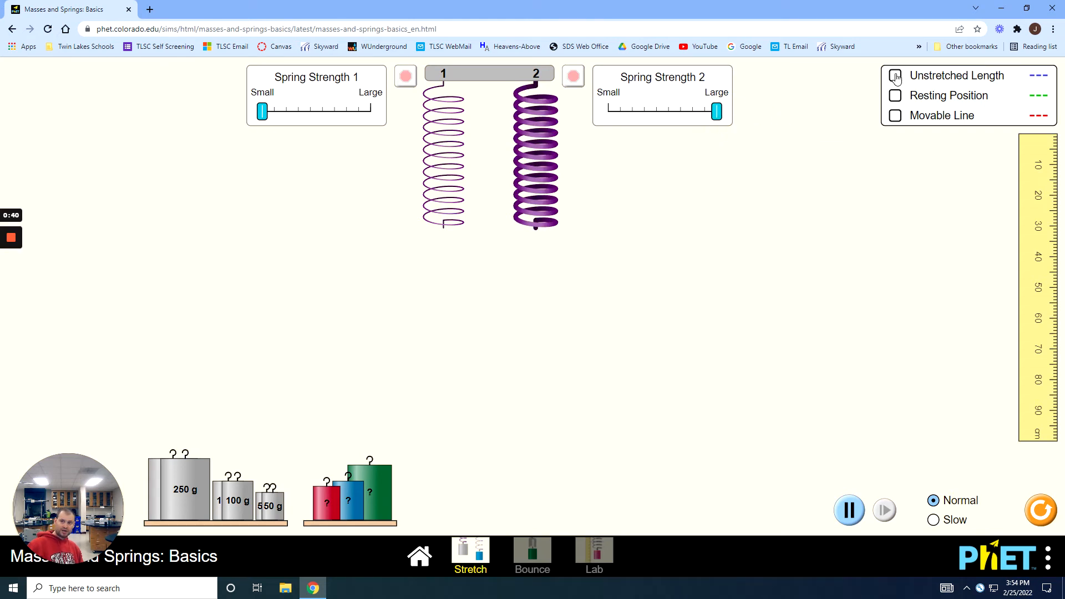
click(895, 76)
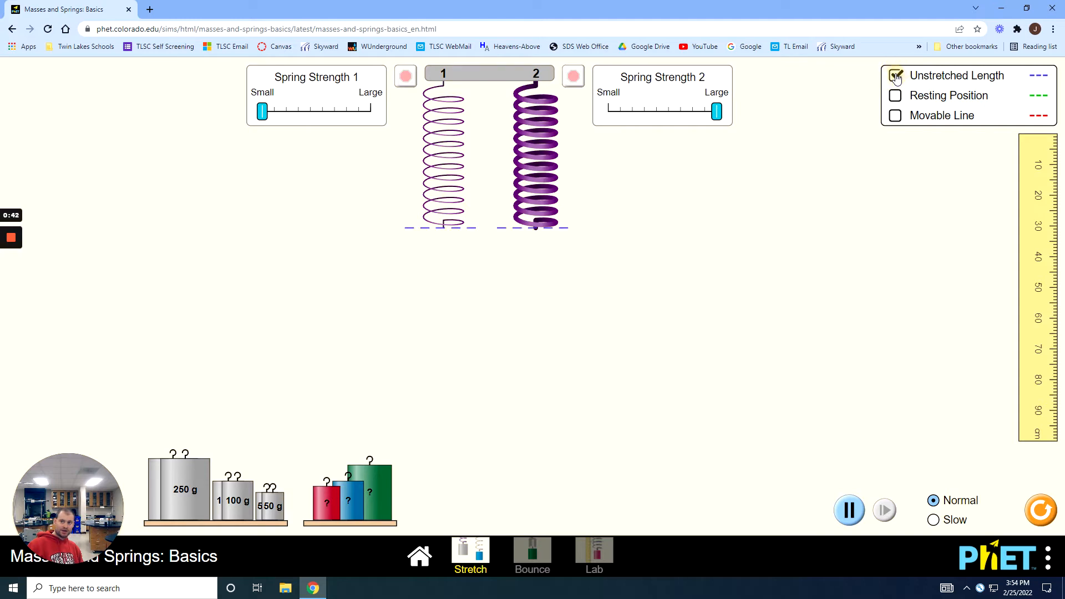
click(895, 76)
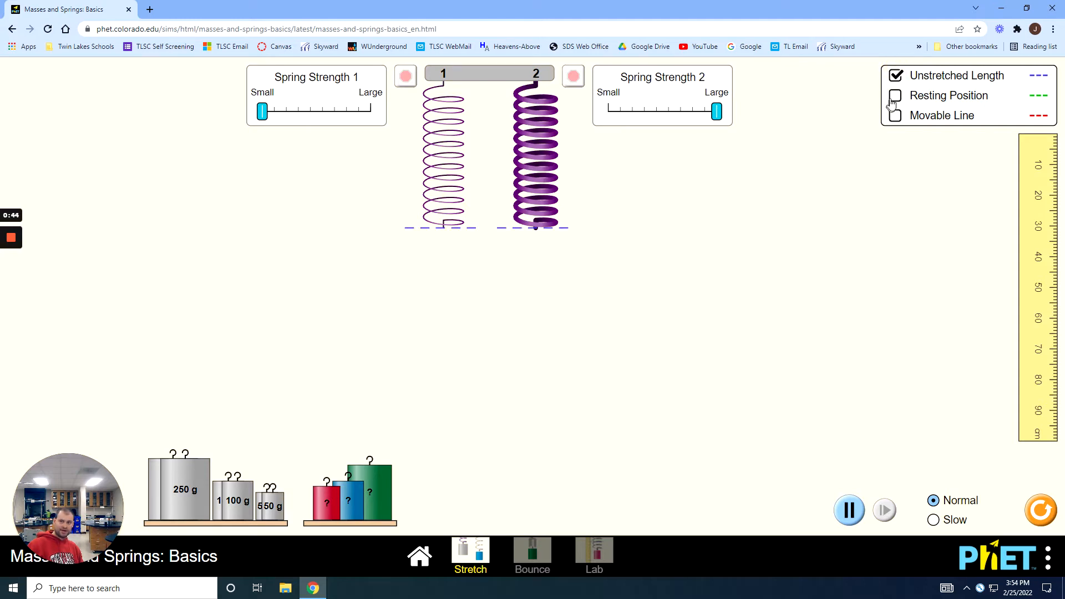
click(895, 95)
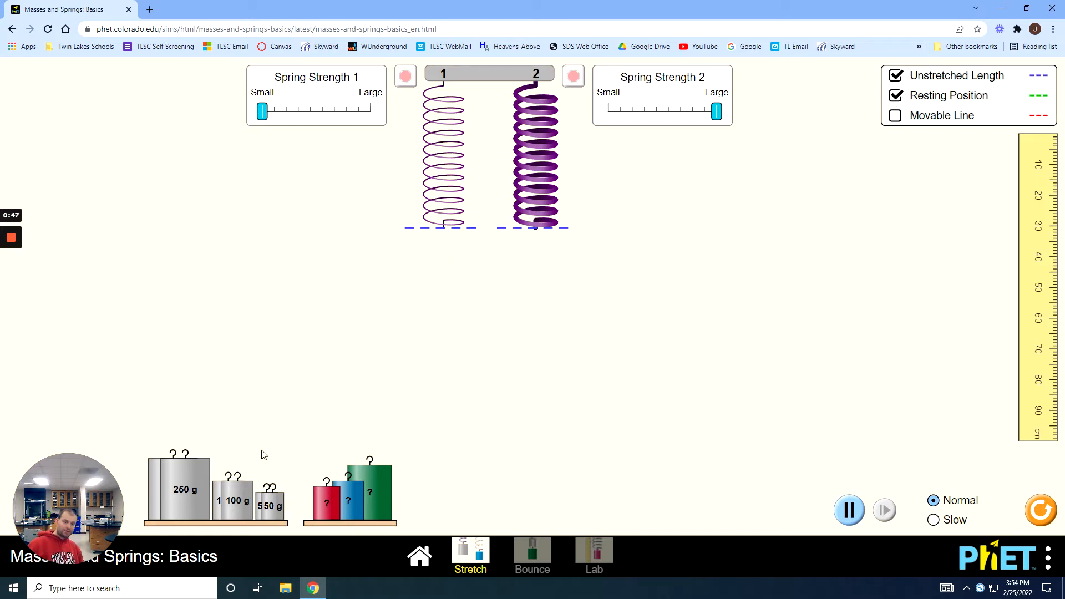
mouse_move(278, 514)
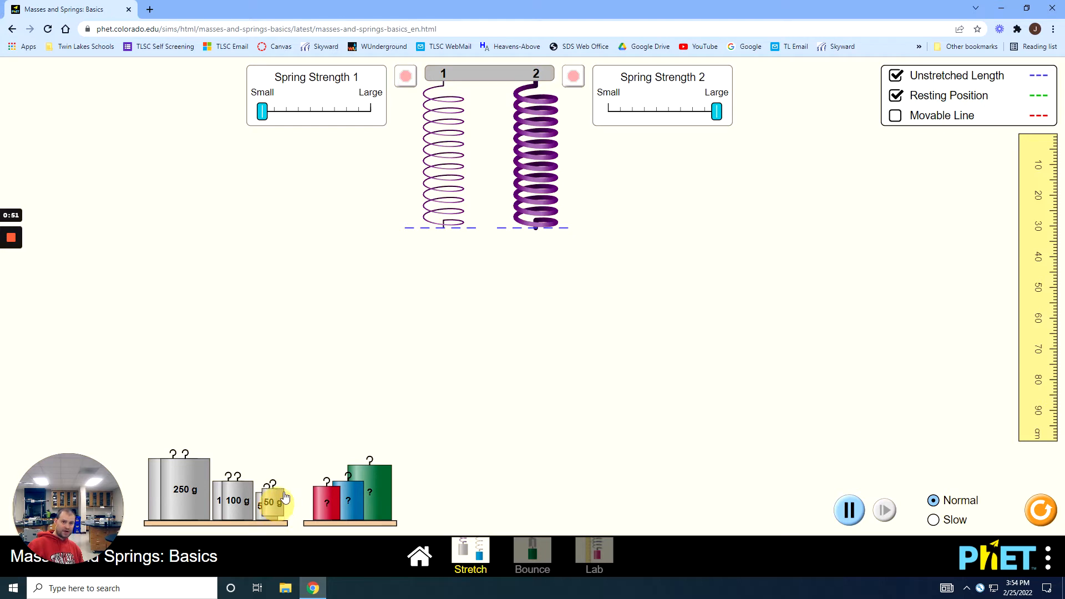
Hang the 50 g mass on weak spring 1 and damp its bouncing to rest
drag(272, 501, 443, 246)
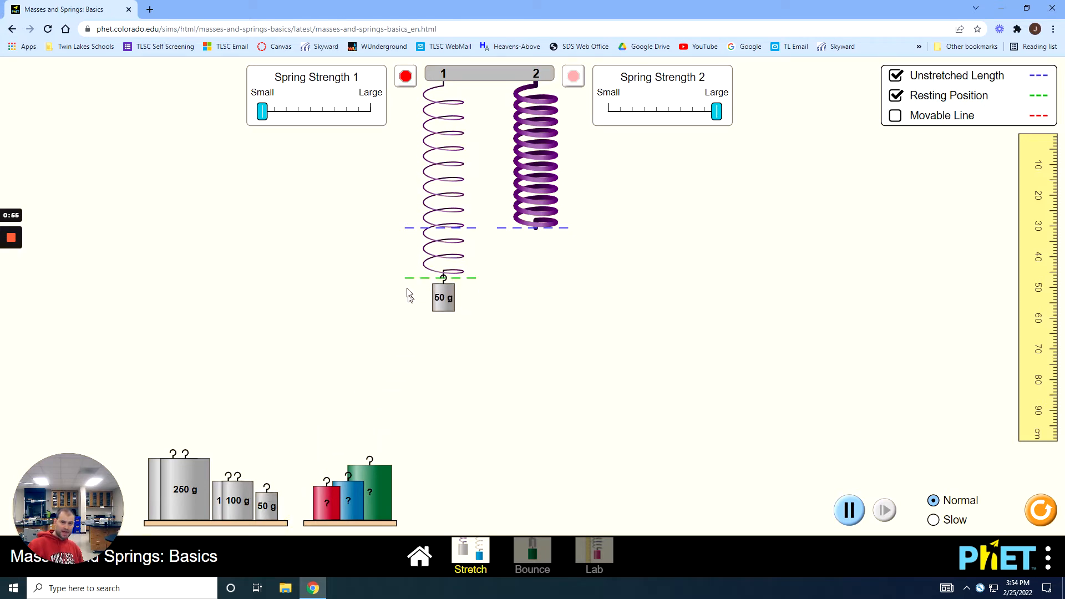
click(406, 76)
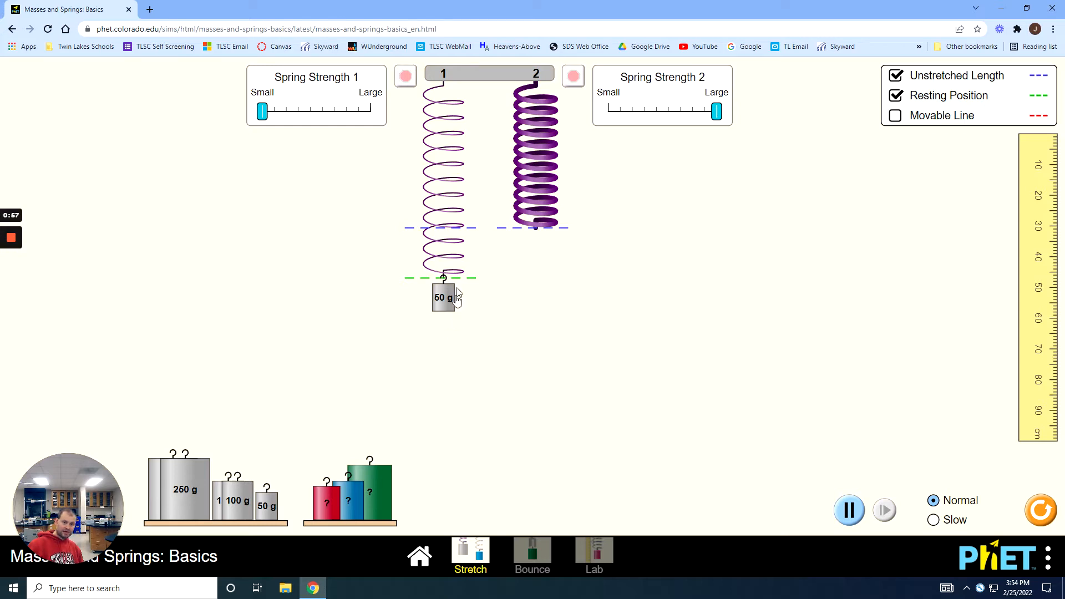
mouse_move(465, 233)
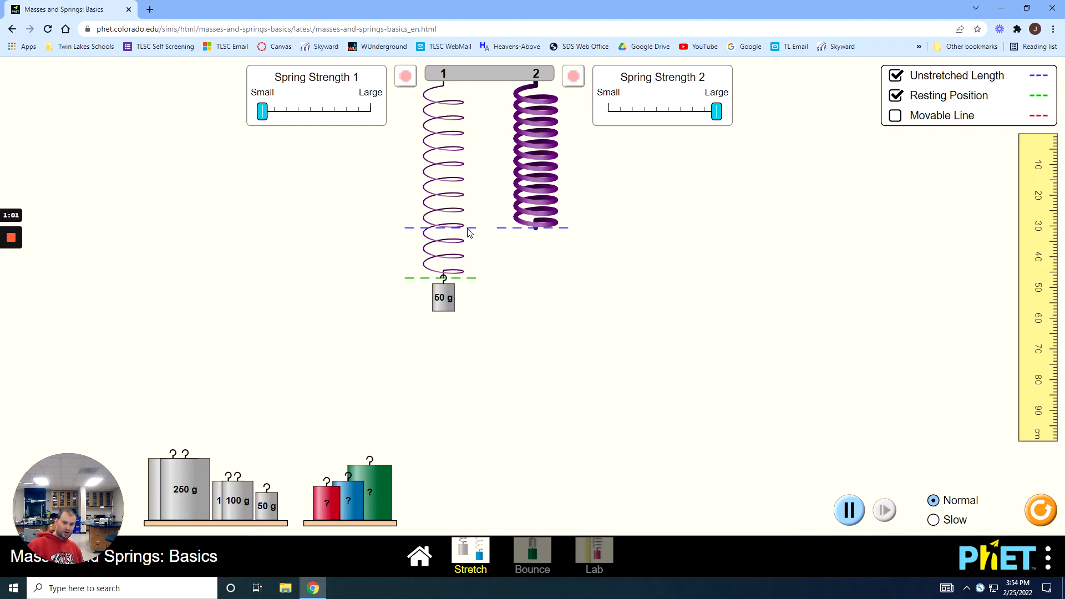
mouse_move(475, 285)
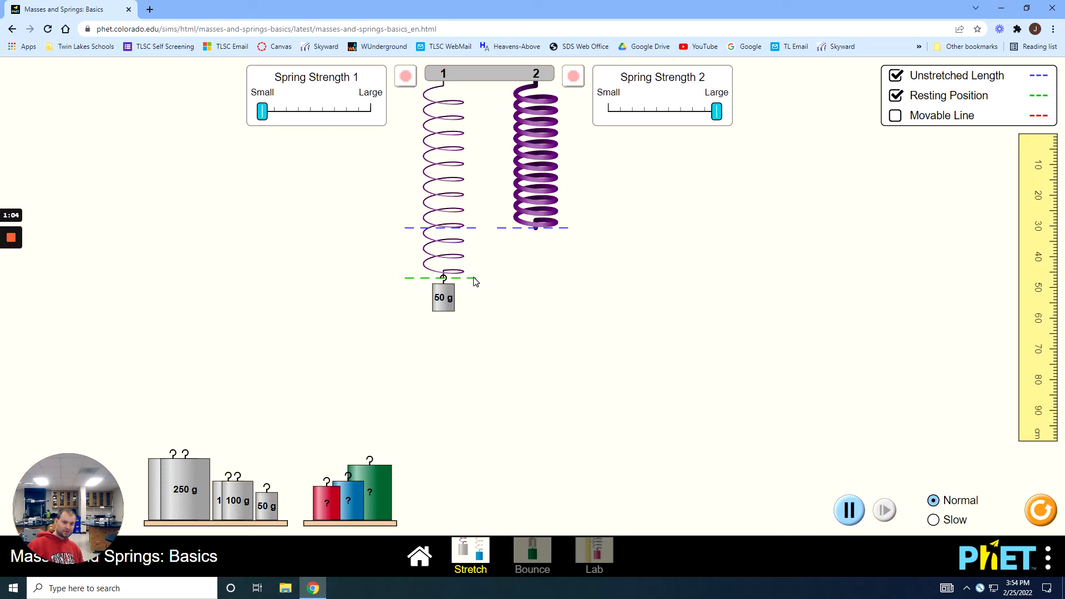
mouse_move(1044, 243)
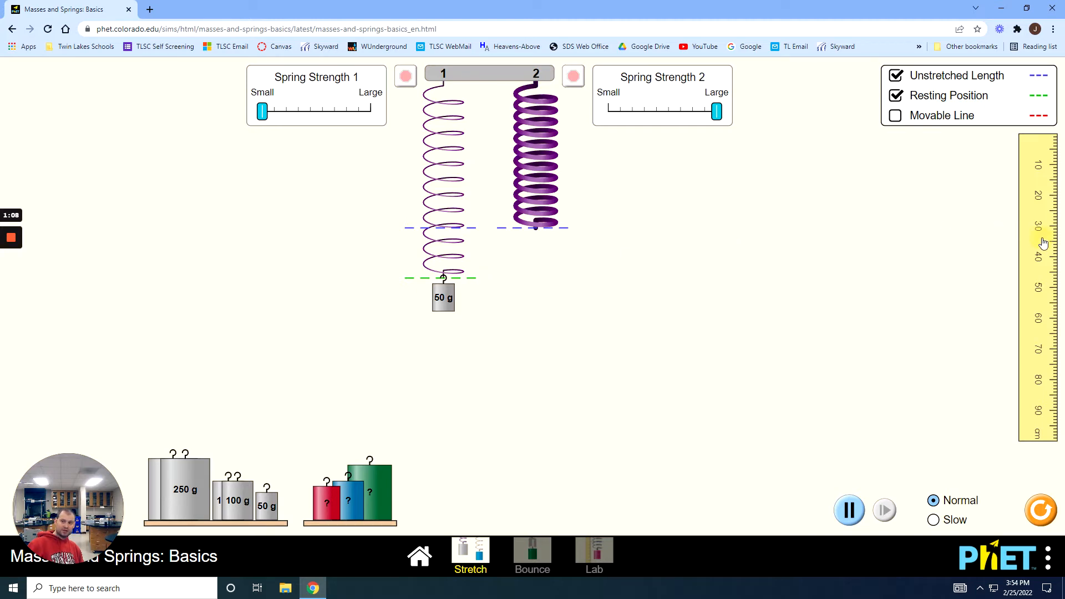
Place the ruler beside spring 1 with its zero on the unstretched-length line
drag(1039, 242, 384, 338)
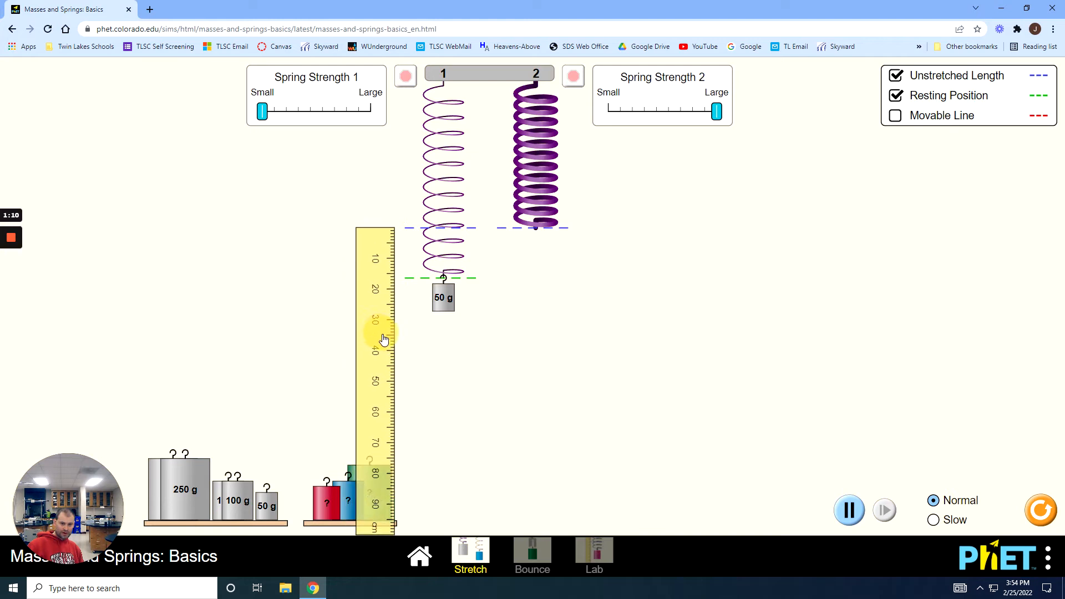
drag(384, 336, 396, 337)
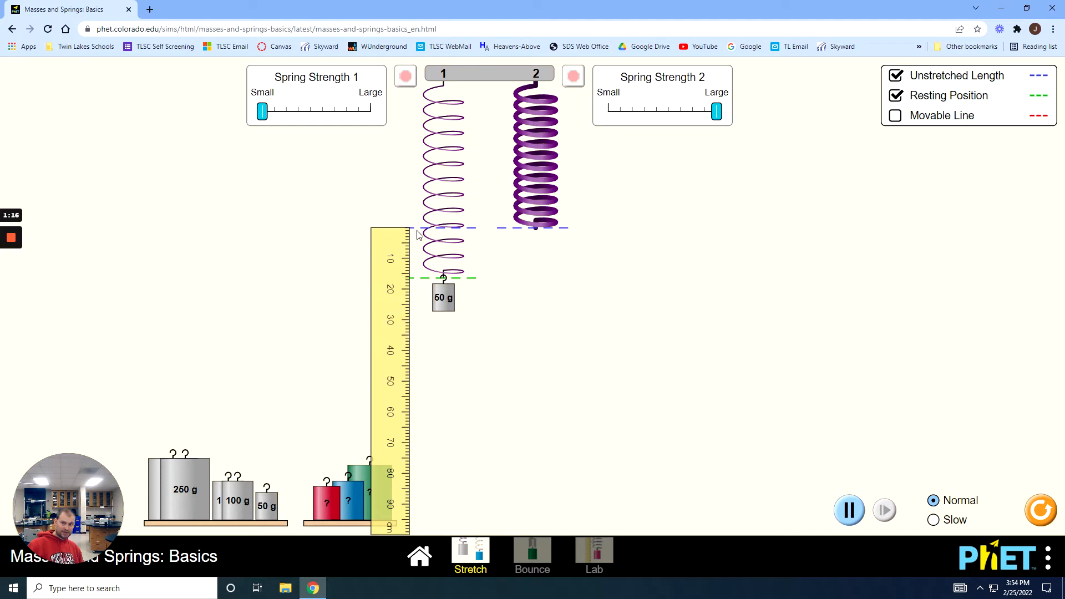
mouse_move(405, 284)
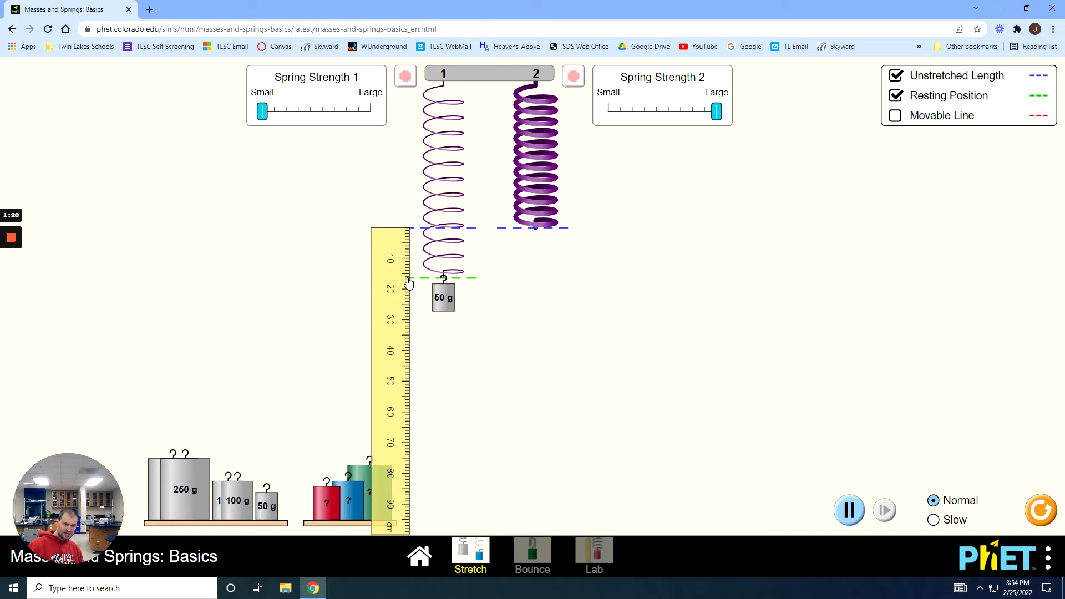
mouse_move(415, 333)
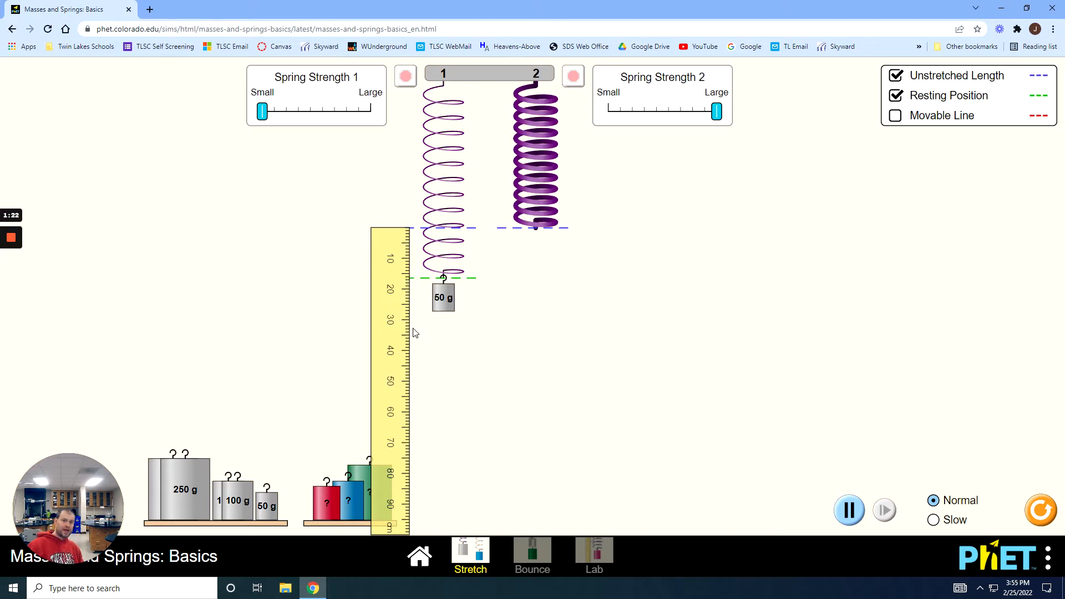
mouse_move(459, 307)
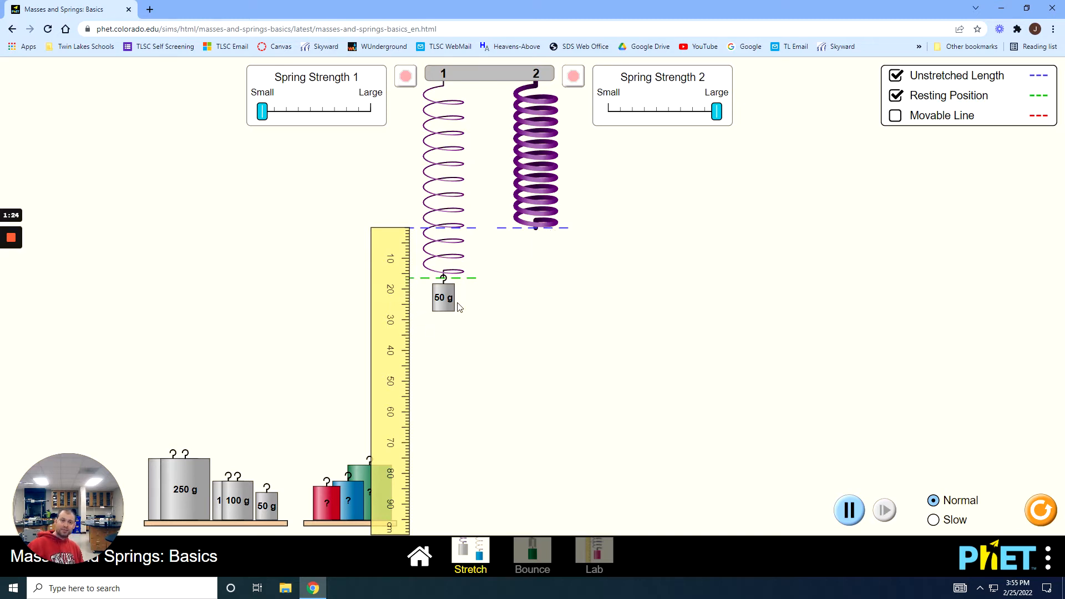
mouse_move(500, 328)
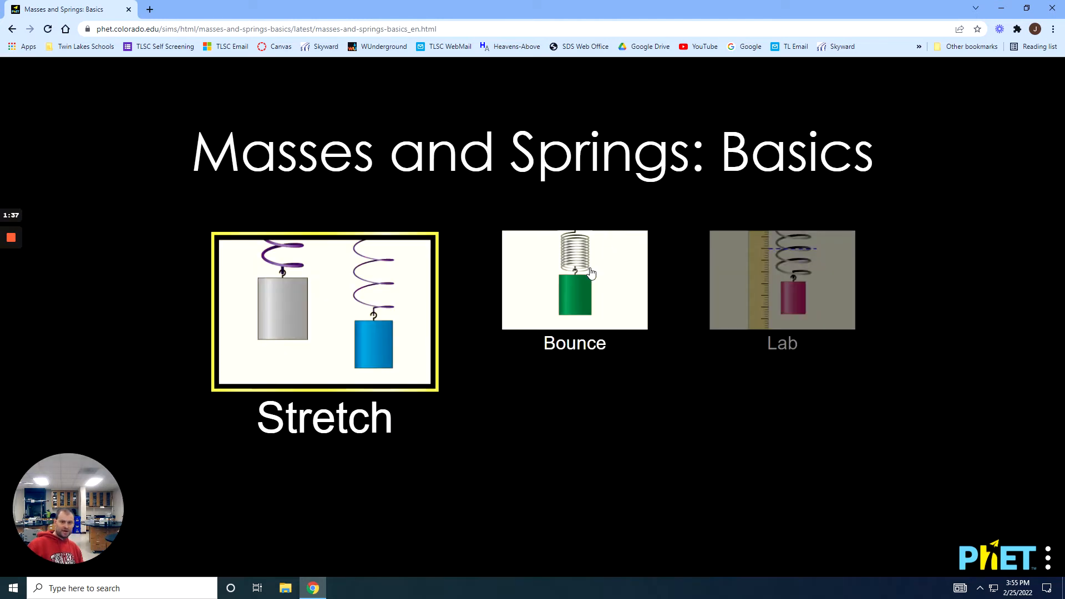
Switch to the Bounce screen with spring 1 at Small and spring 2 at Large strength
click(574, 279)
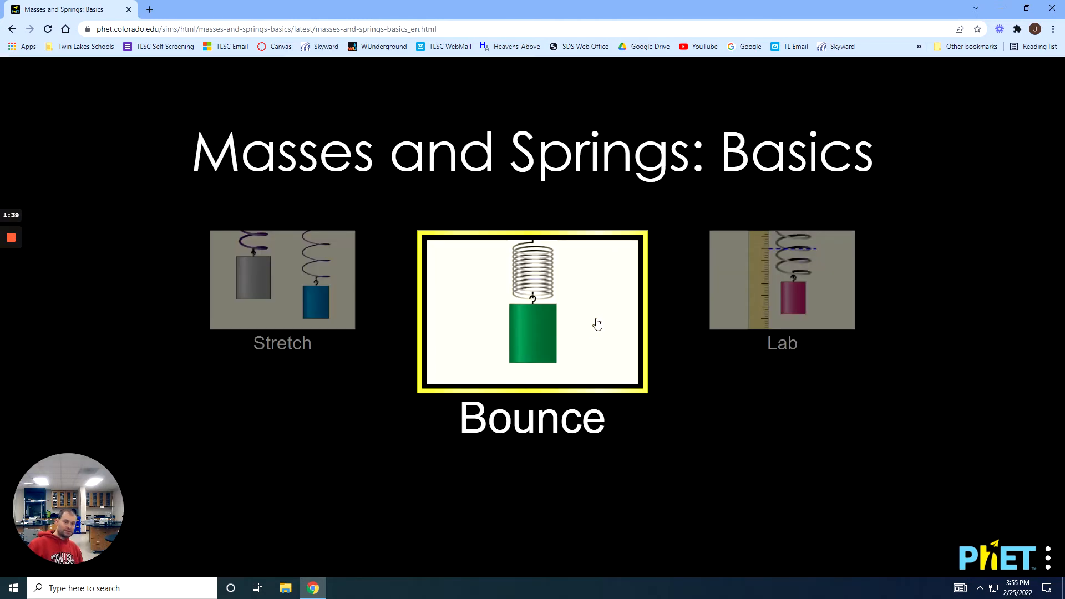
click(532, 312)
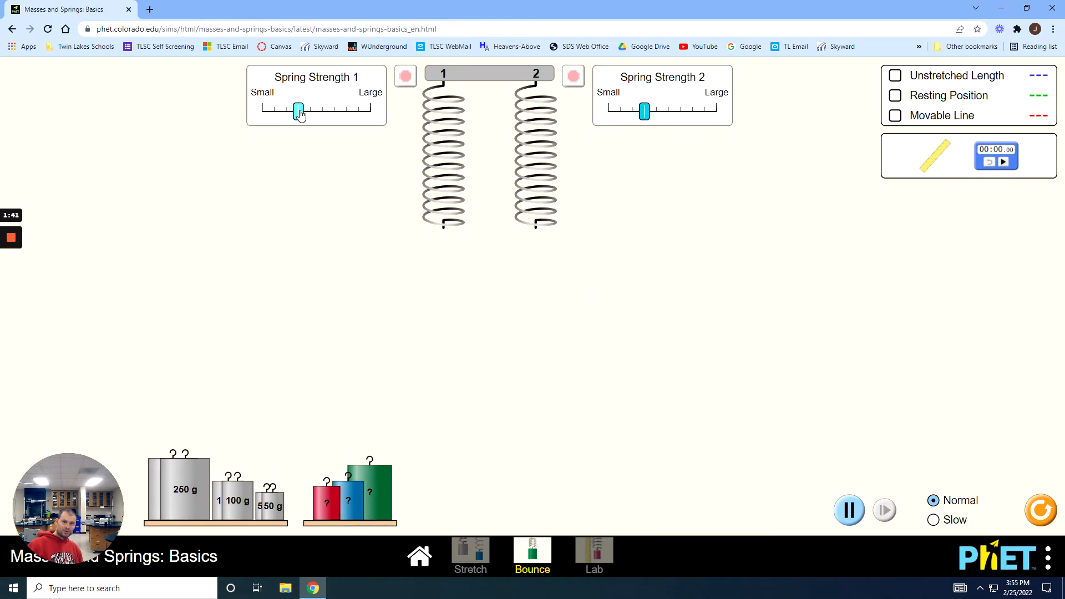
drag(299, 111, 260, 111)
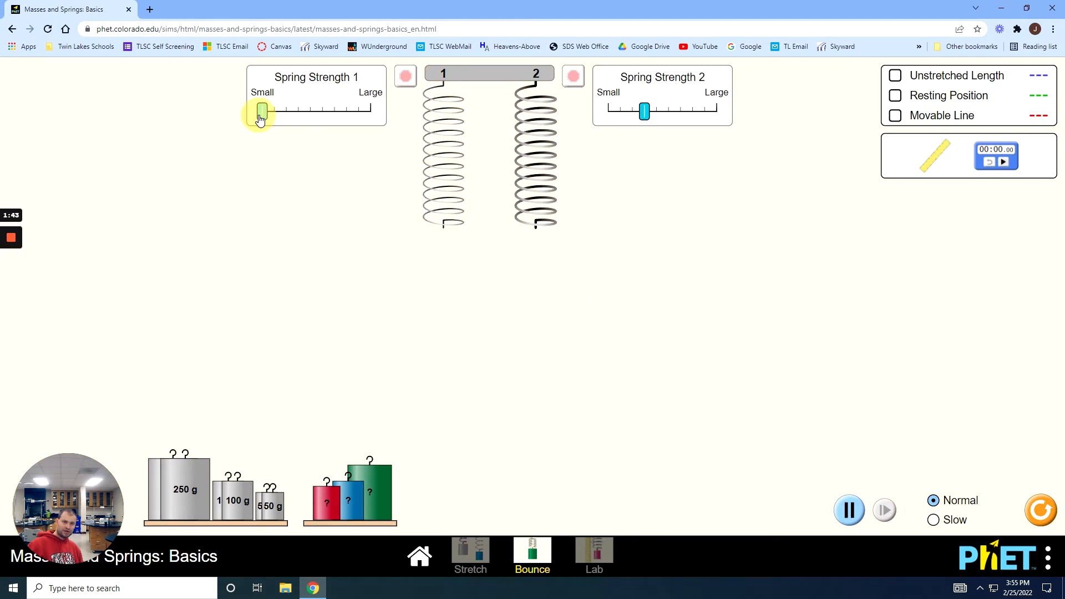
drag(644, 112, 717, 112)
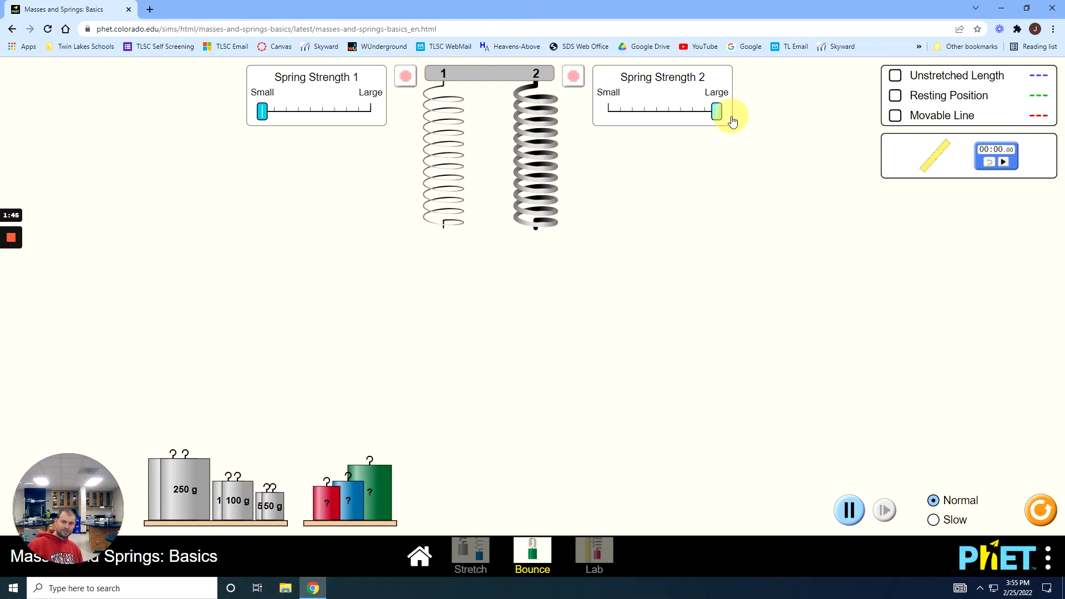
drag(717, 111, 717, 112)
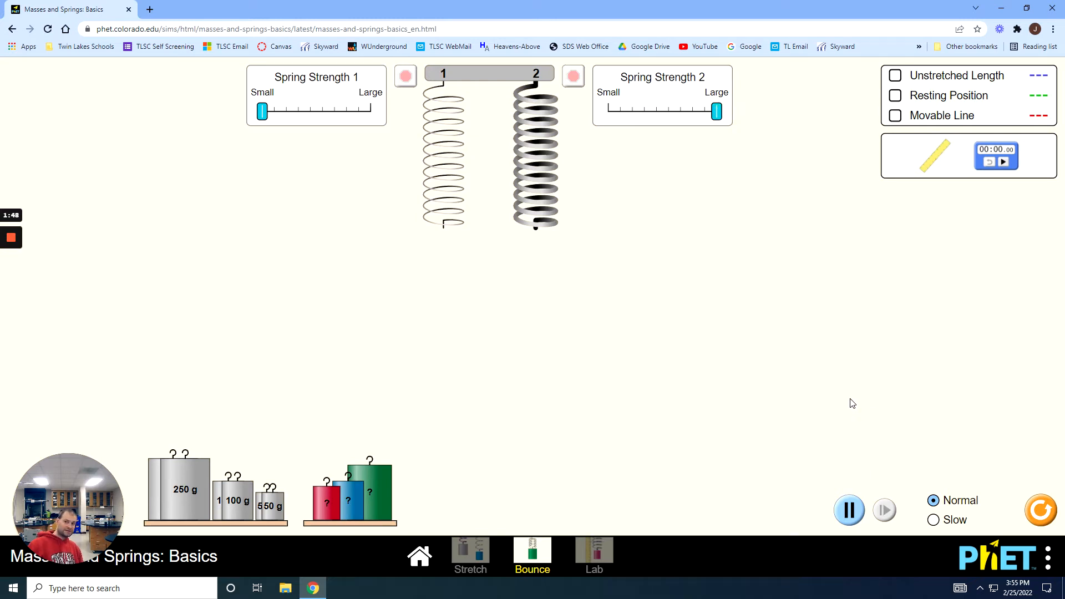
mouse_move(832, 382)
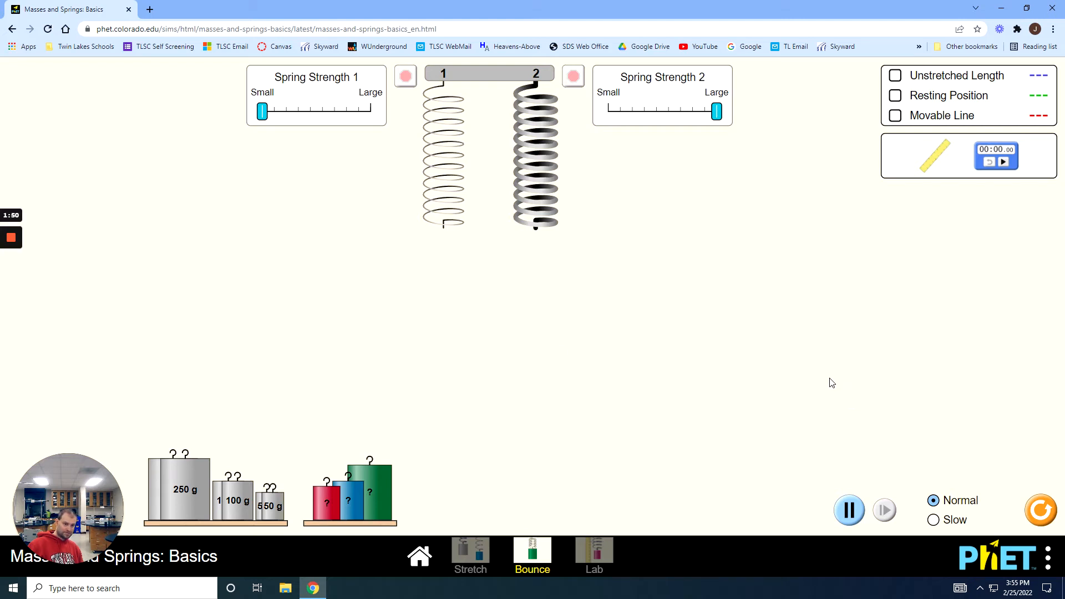
Drag the 50 g mass from the tray onto spring 1's hook
drag(267, 506, 332, 418)
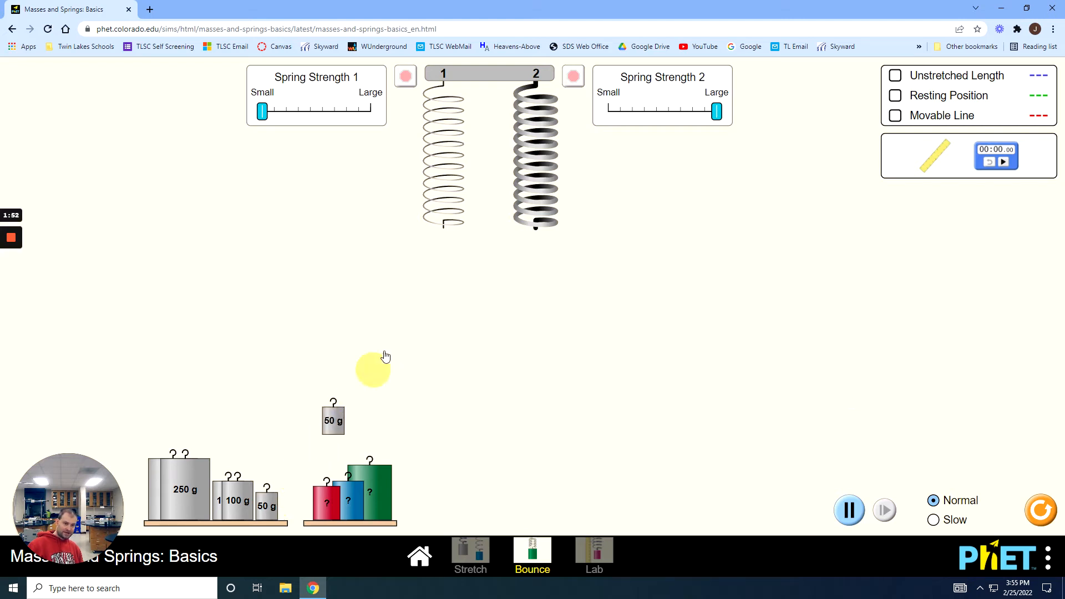
drag(333, 418, 443, 285)
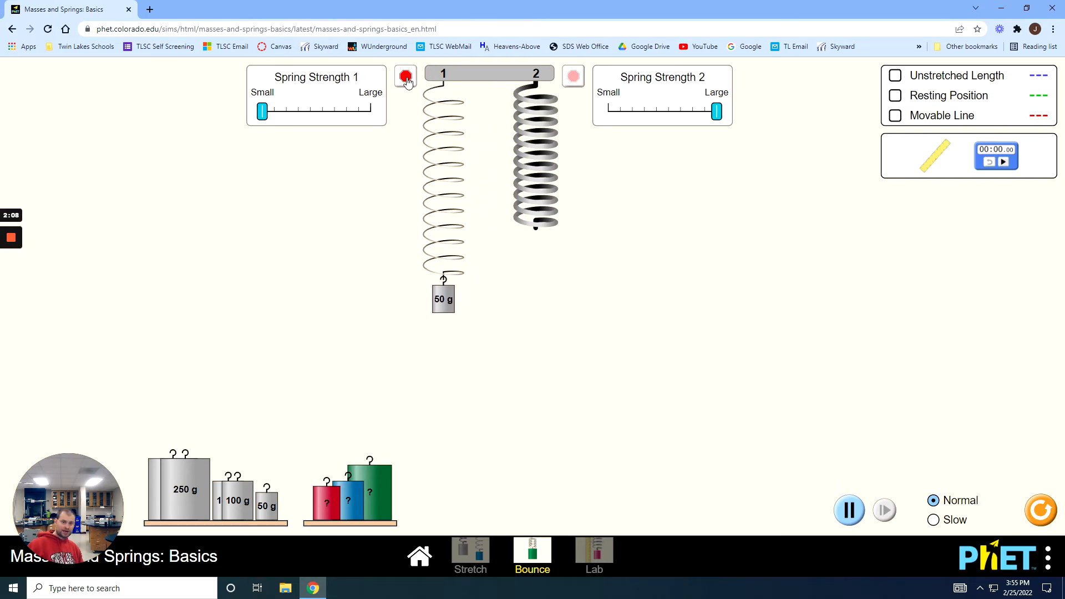
Damp spring 1's bouncing and show the Resting Position line instead of Unstretched Length
click(405, 76)
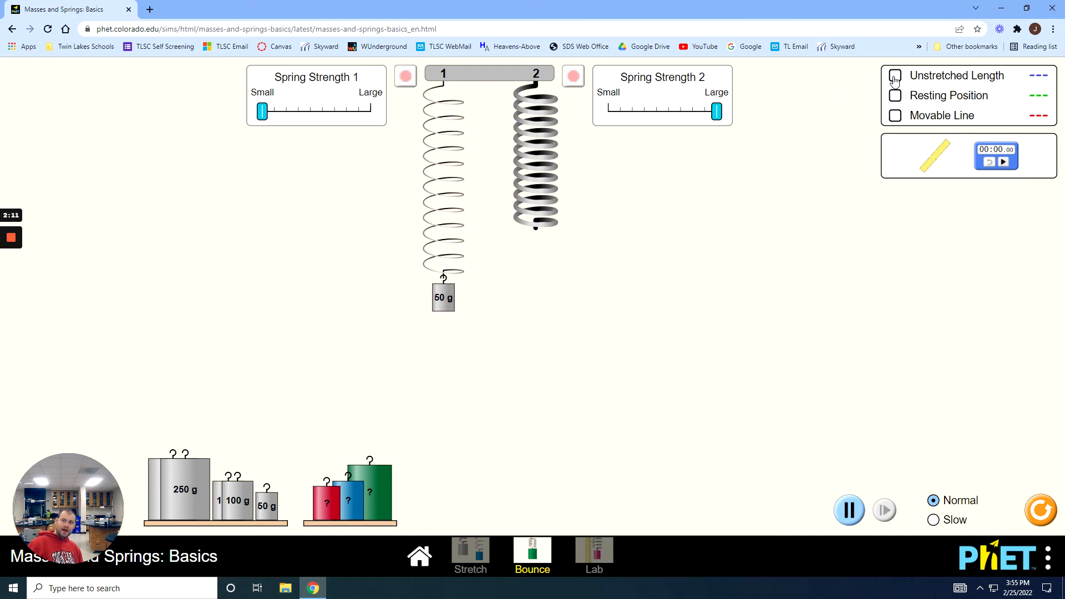
click(895, 75)
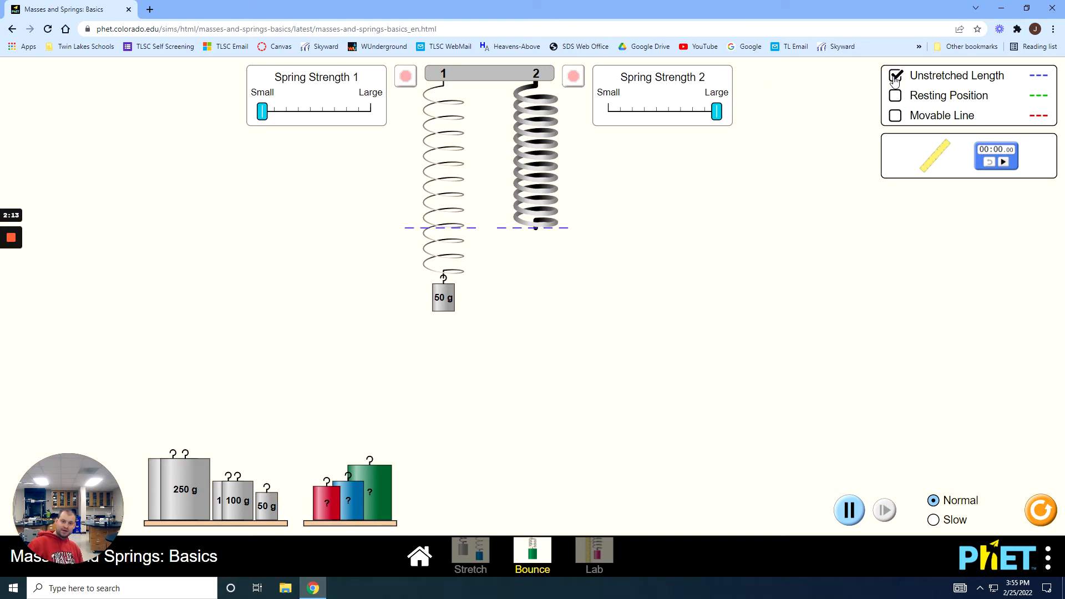
click(895, 94)
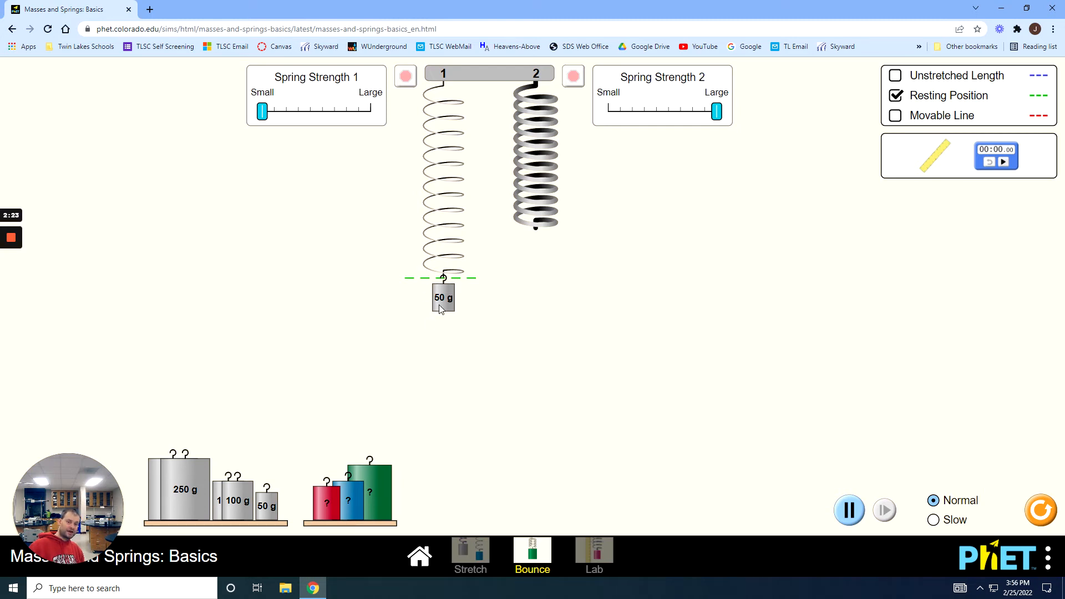
mouse_move(939, 167)
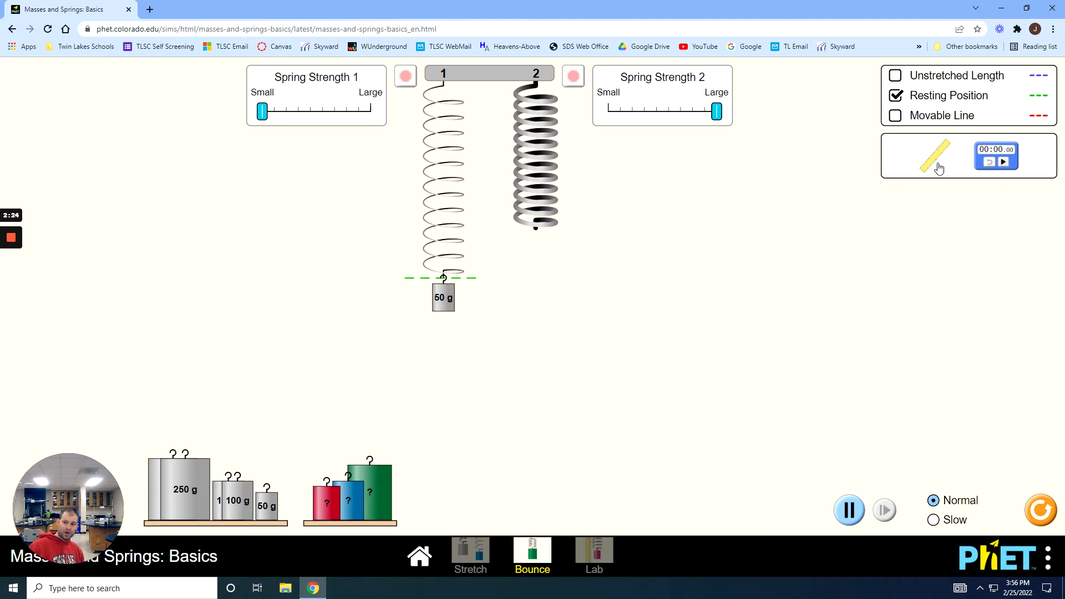
Place the ruler and stopwatch to the right of the springs
drag(936, 155, 708, 297)
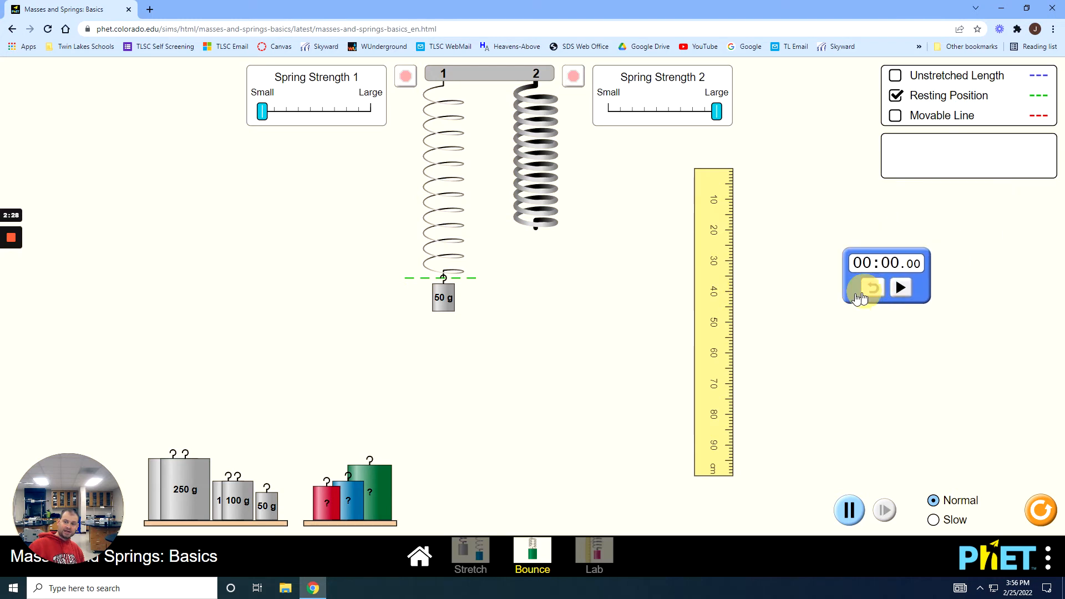
drag(886, 276, 827, 268)
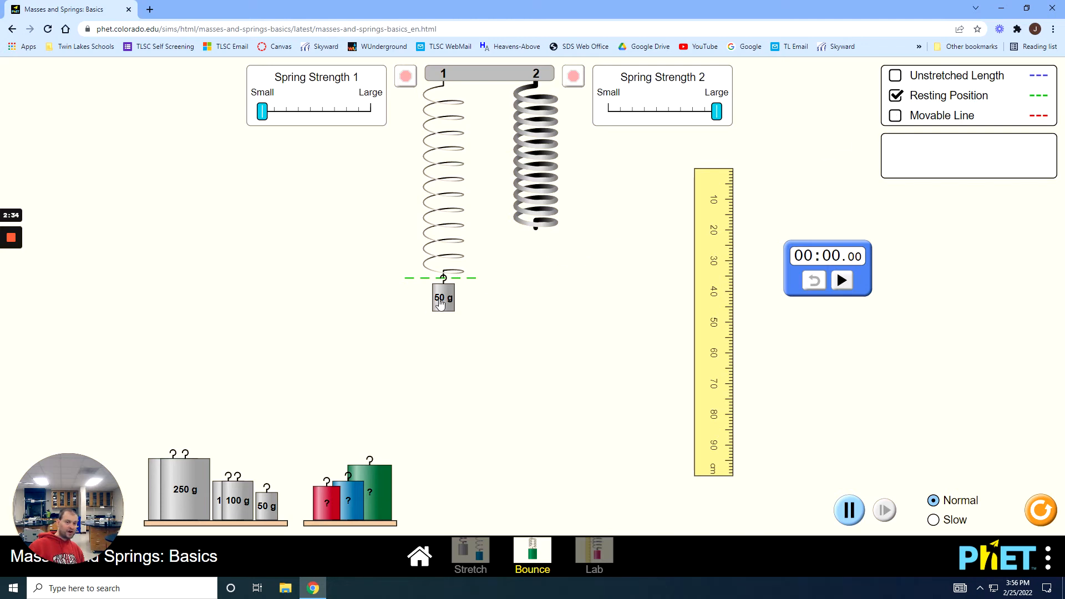
mouse_move(453, 307)
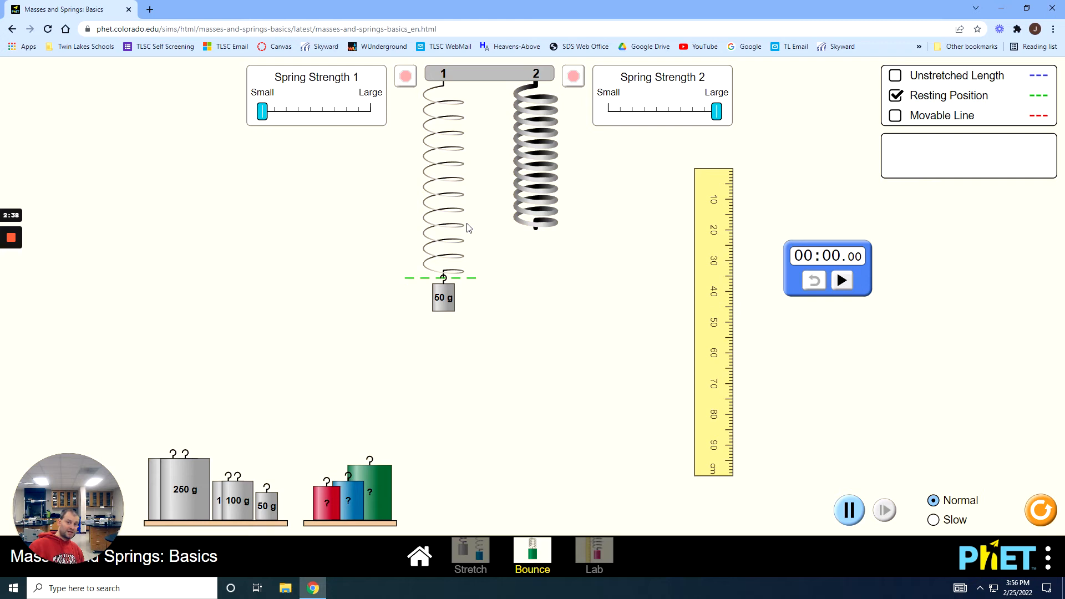
mouse_move(882, 130)
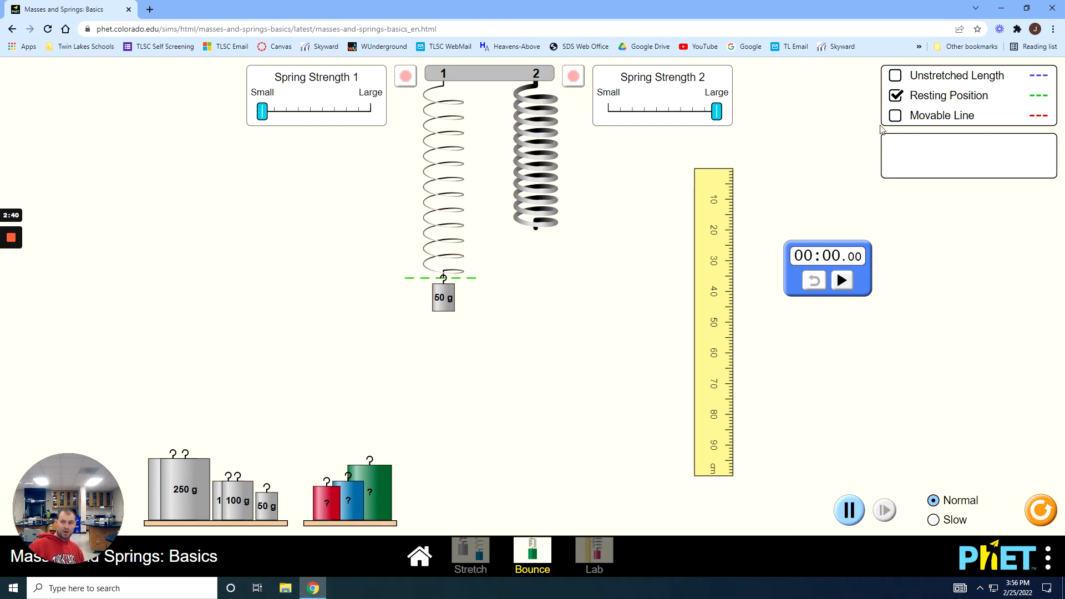
Turn on the Movable Line, shift the ruler right, and lift the 50 g mass to it
click(896, 115)
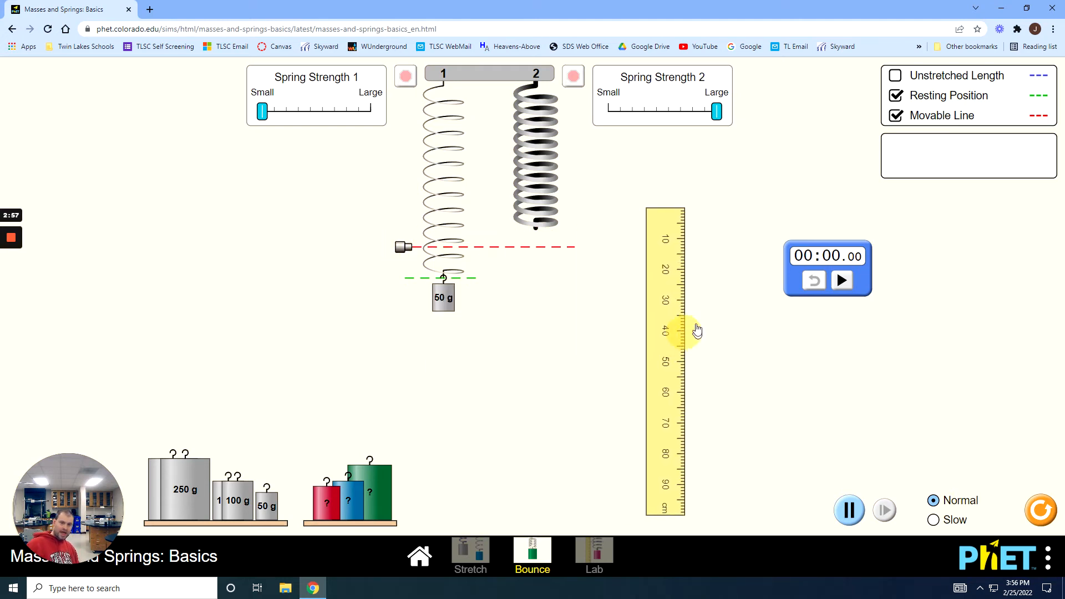
drag(666, 330, 716, 327)
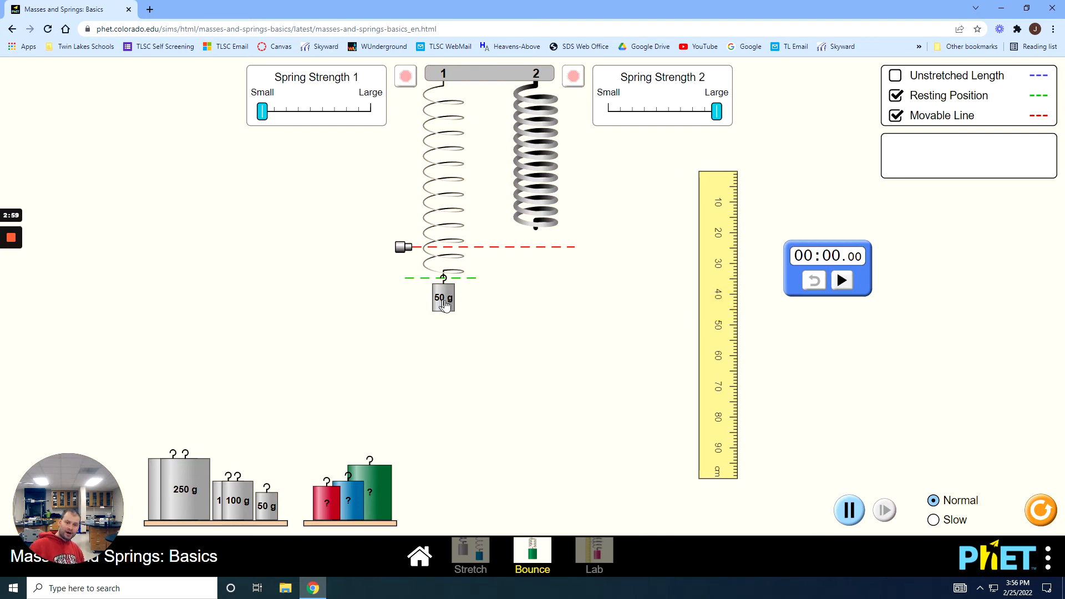
drag(442, 298, 443, 265)
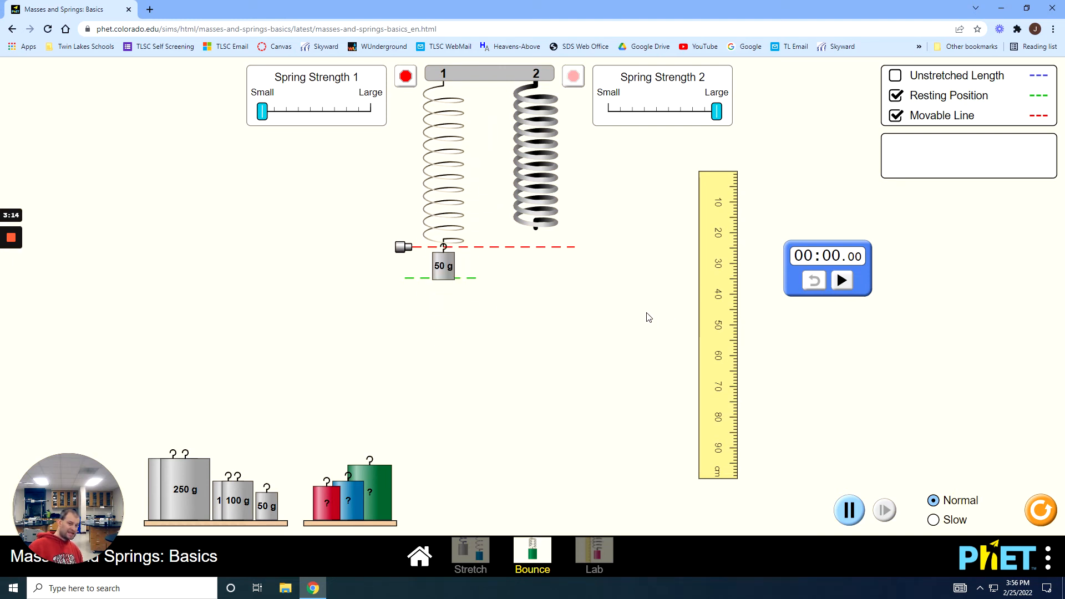
Release the 50 g mass from the red line so it bounces again
drag(443, 266, 443, 320)
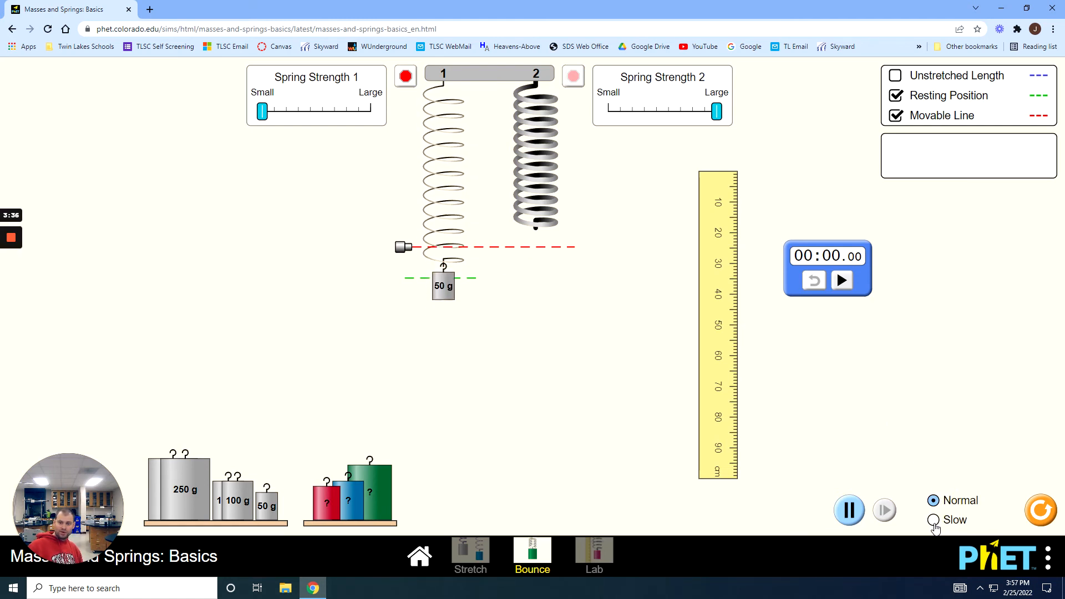
Set the simulation speed to Slow and pause it
click(934, 520)
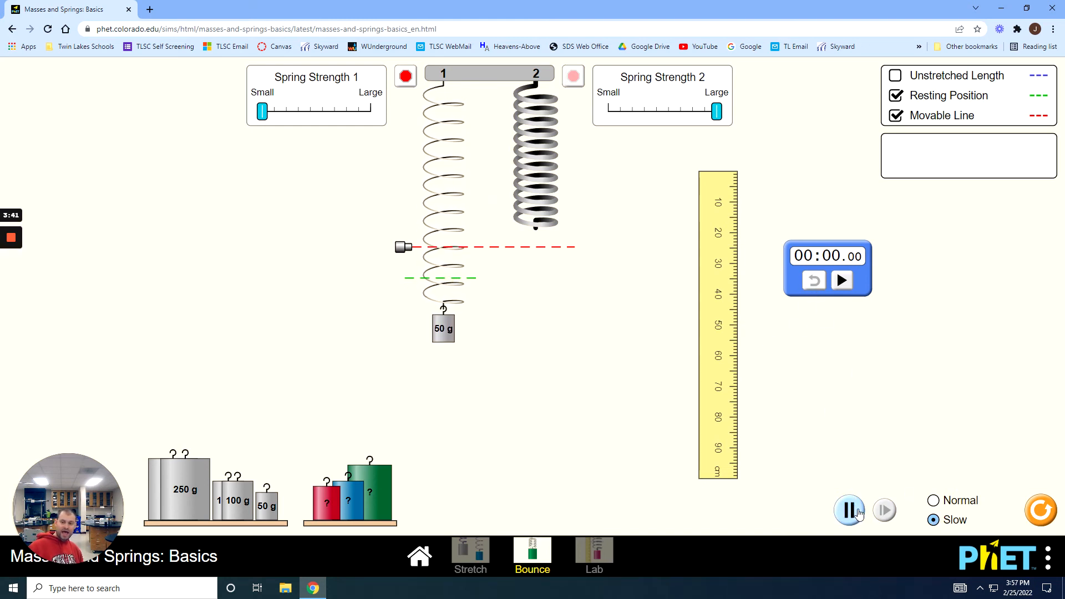
click(848, 509)
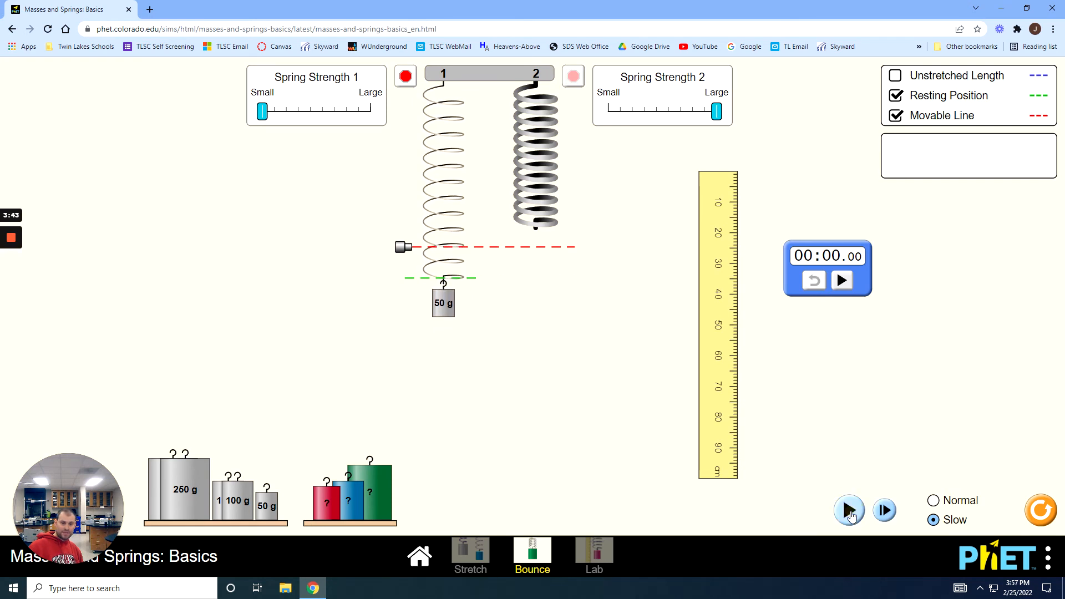
mouse_move(884, 511)
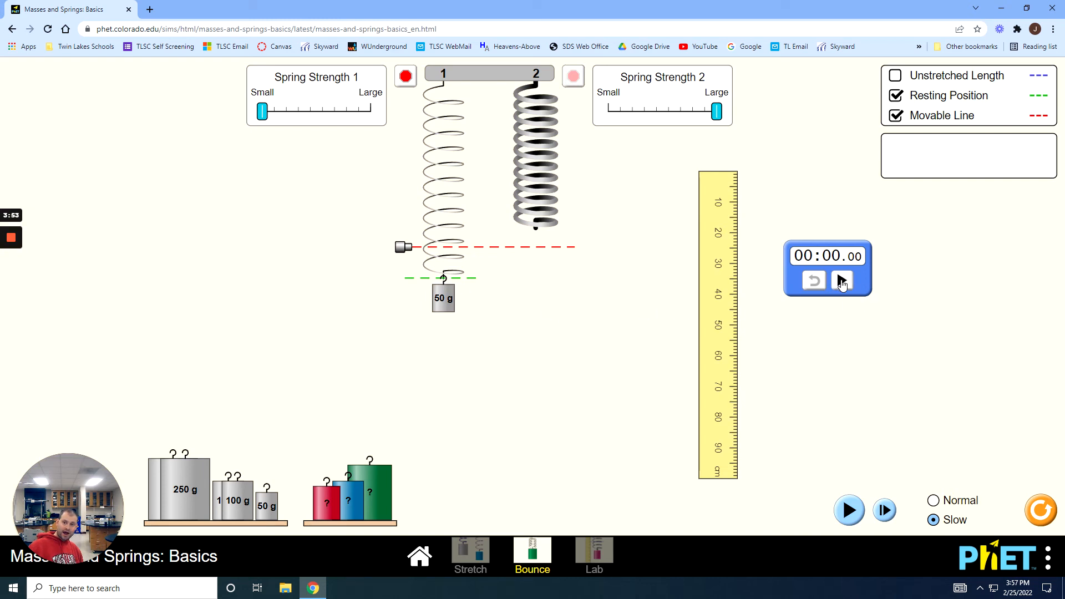
Start the stopwatch and resume the slow-motion bouncing of the 50 g mass
click(841, 280)
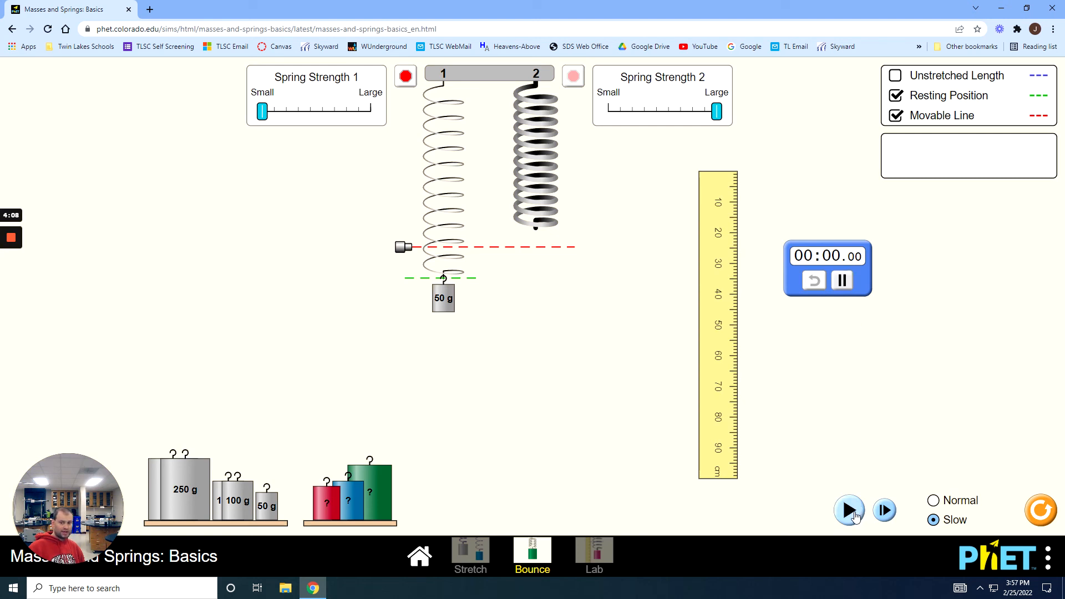
click(848, 510)
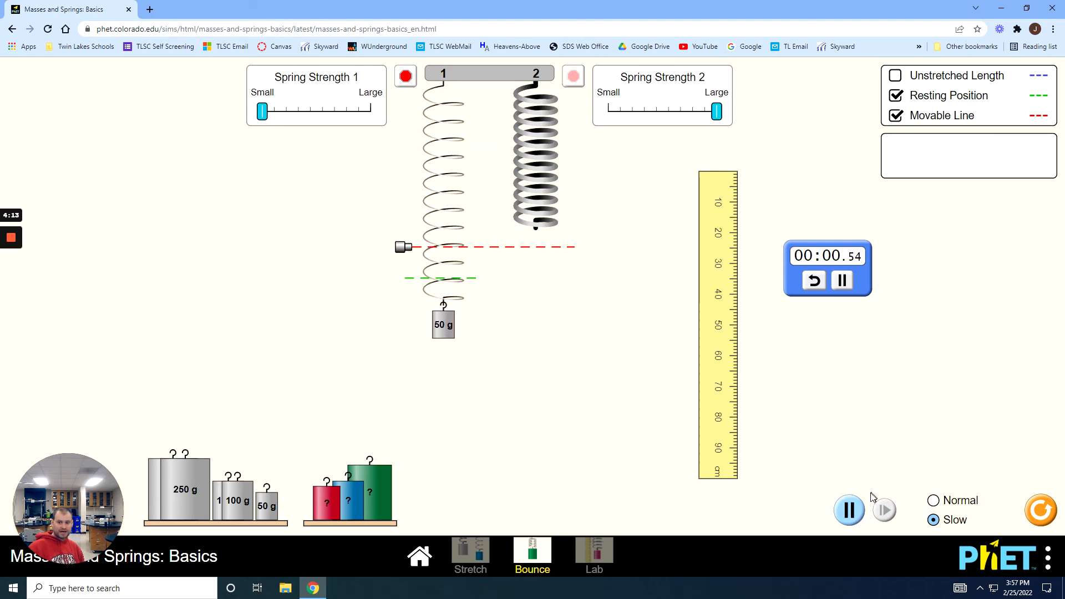
Pause mid-bounce and step forward until the stopwatch shows 0.82 s
click(848, 511)
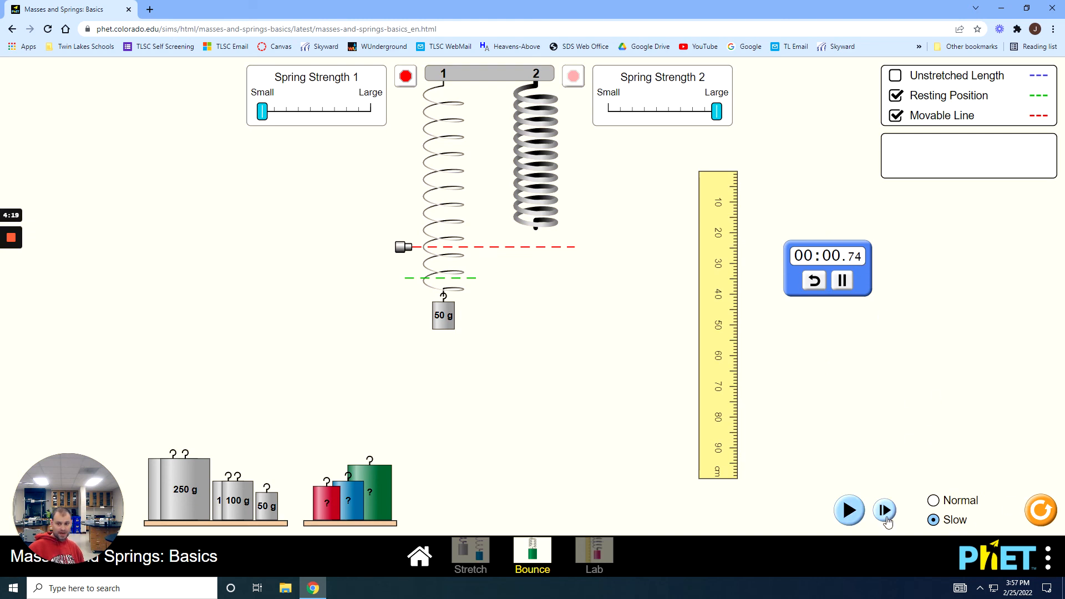
click(884, 511)
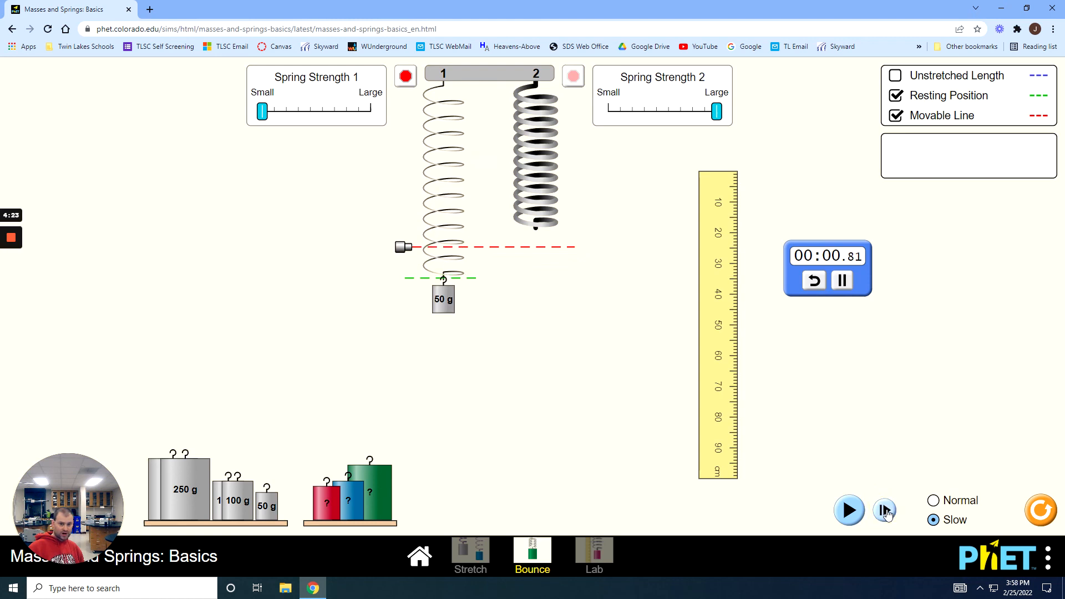
click(884, 511)
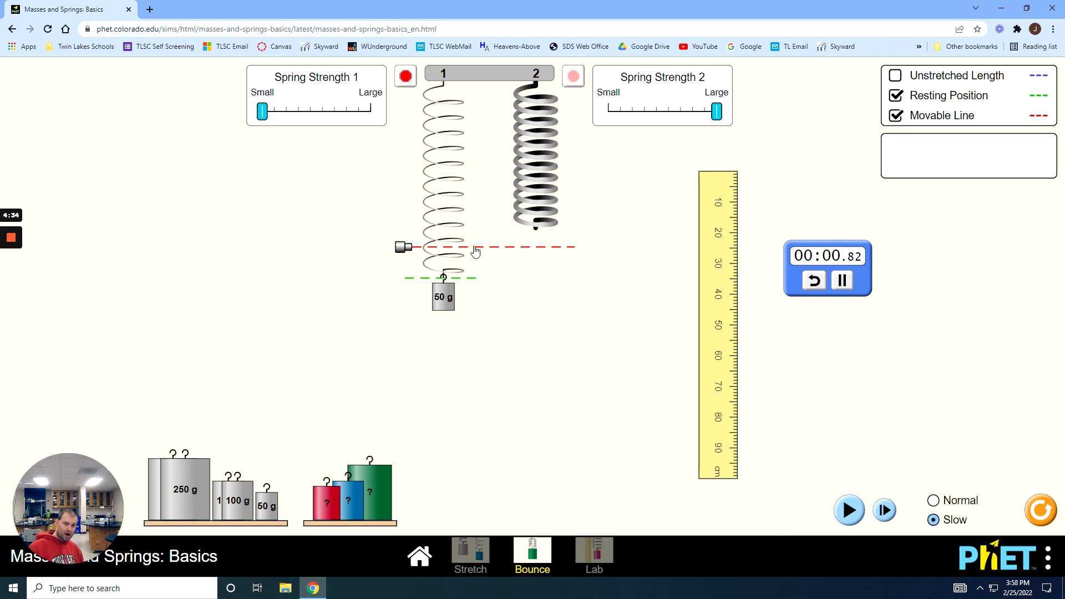
mouse_move(468, 284)
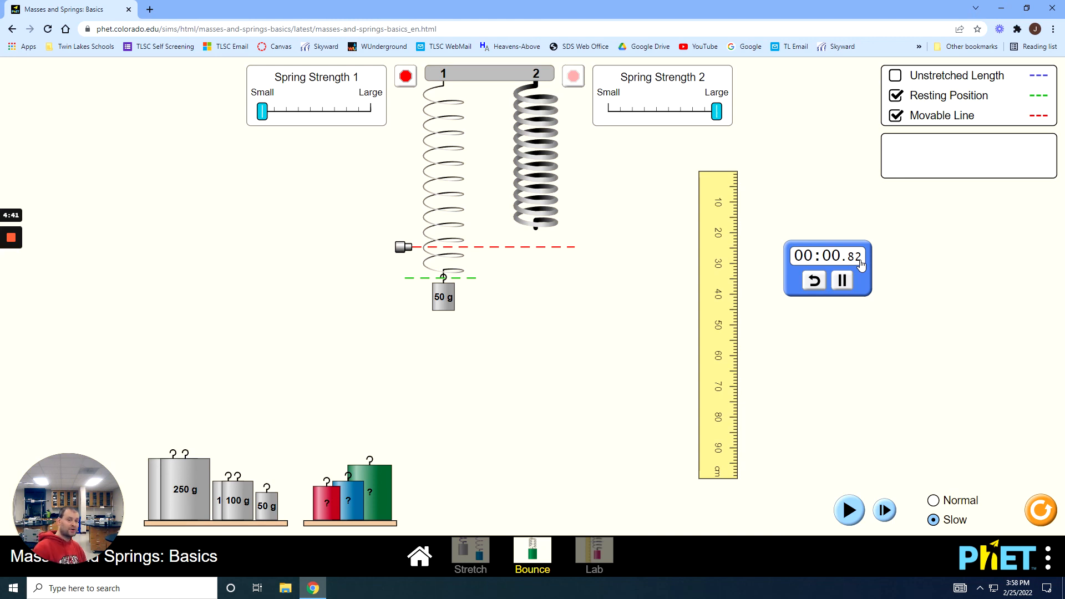
mouse_move(430, 158)
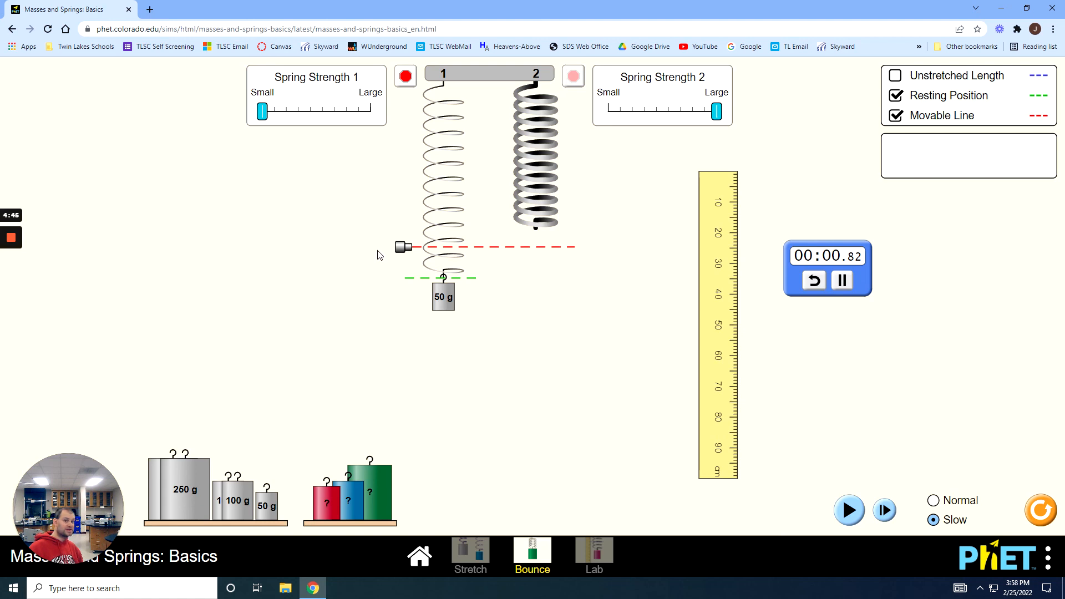
mouse_move(806, 314)
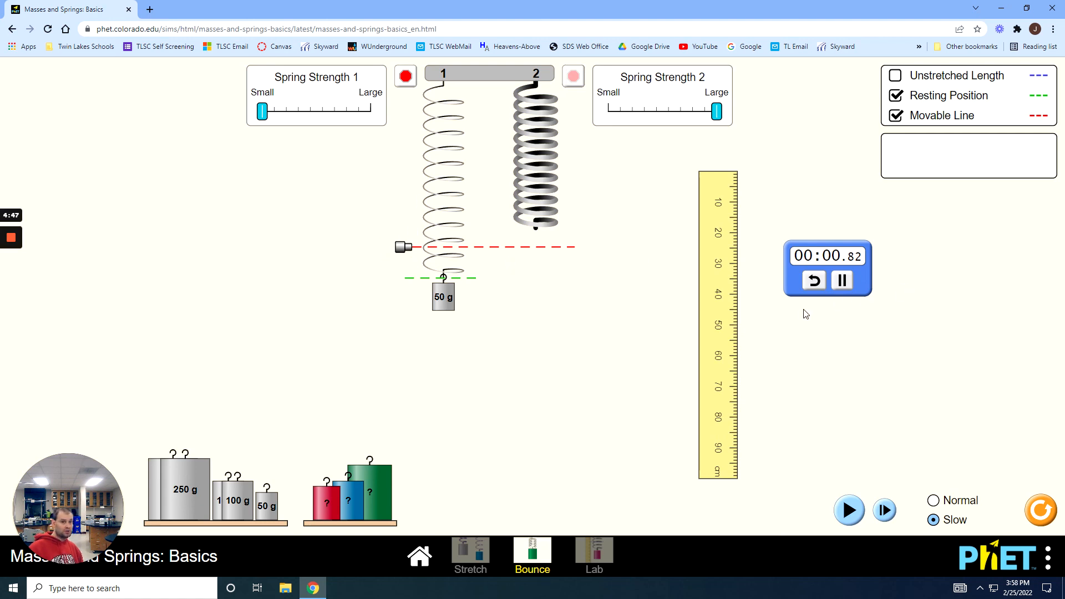